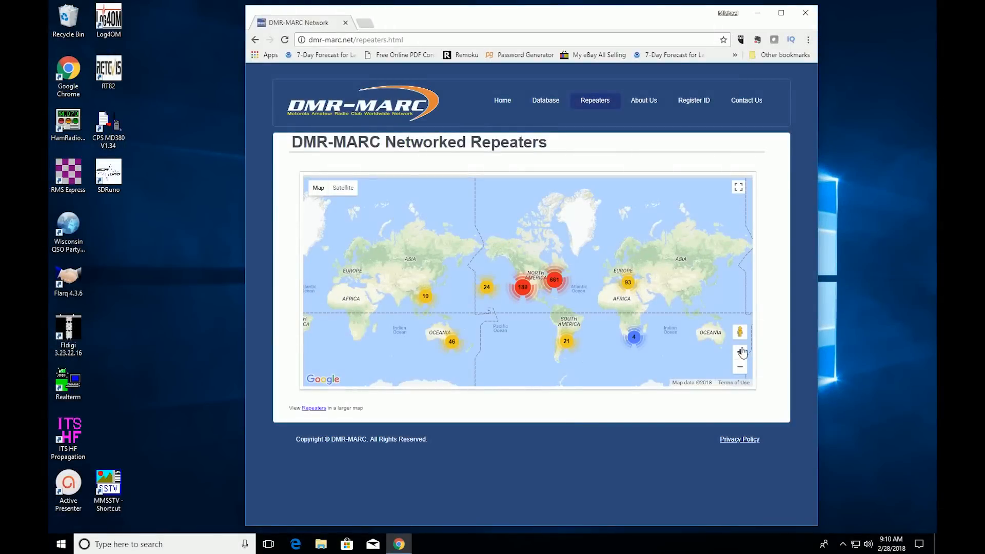
Zoom the repeater map from world view onto North America, then further toward the Great Lakes.
{"action": "left_click", "coordinate": [740, 352]}
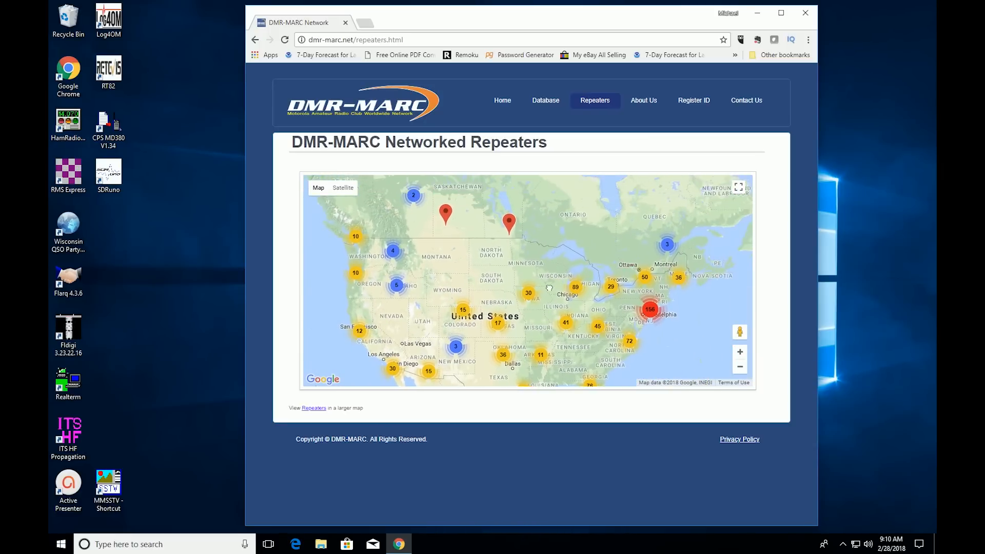
{"action": "left_click", "coordinate": [739, 352]}
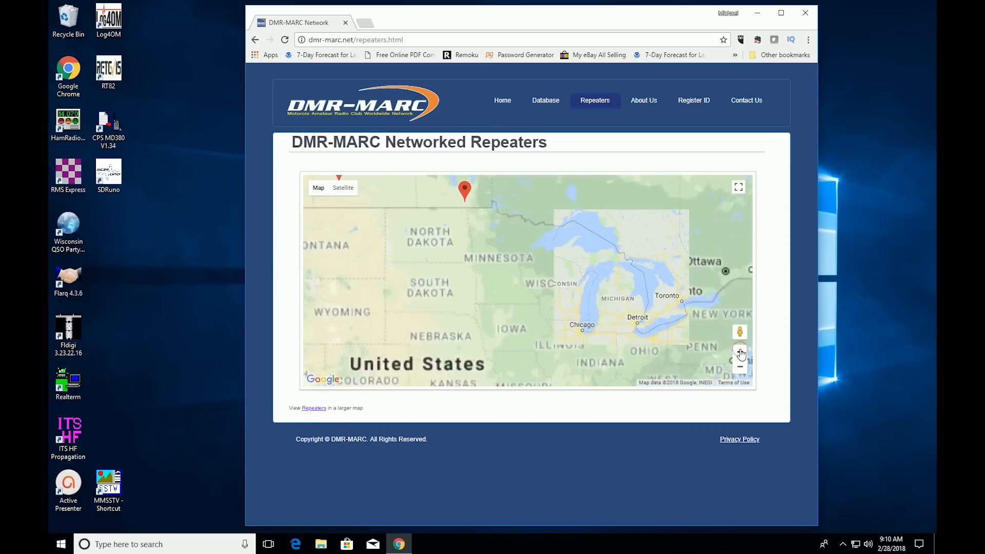